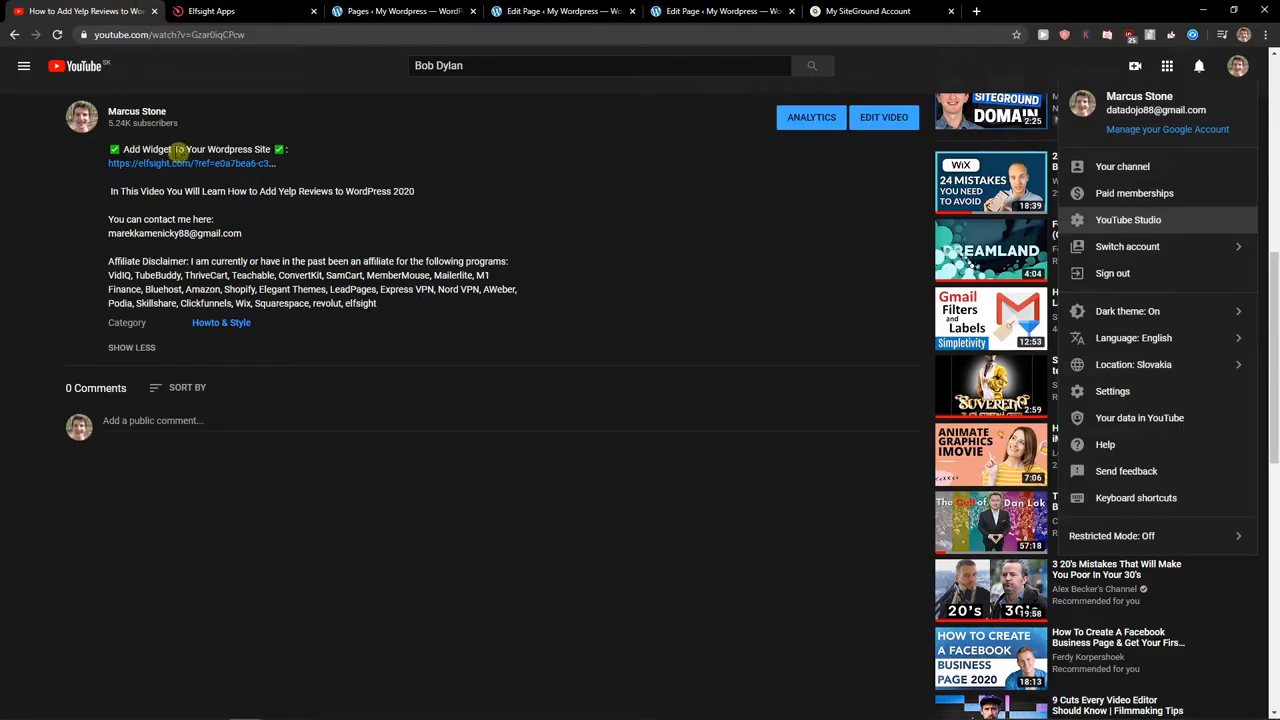
pyautogui.moveTo(176, 170)
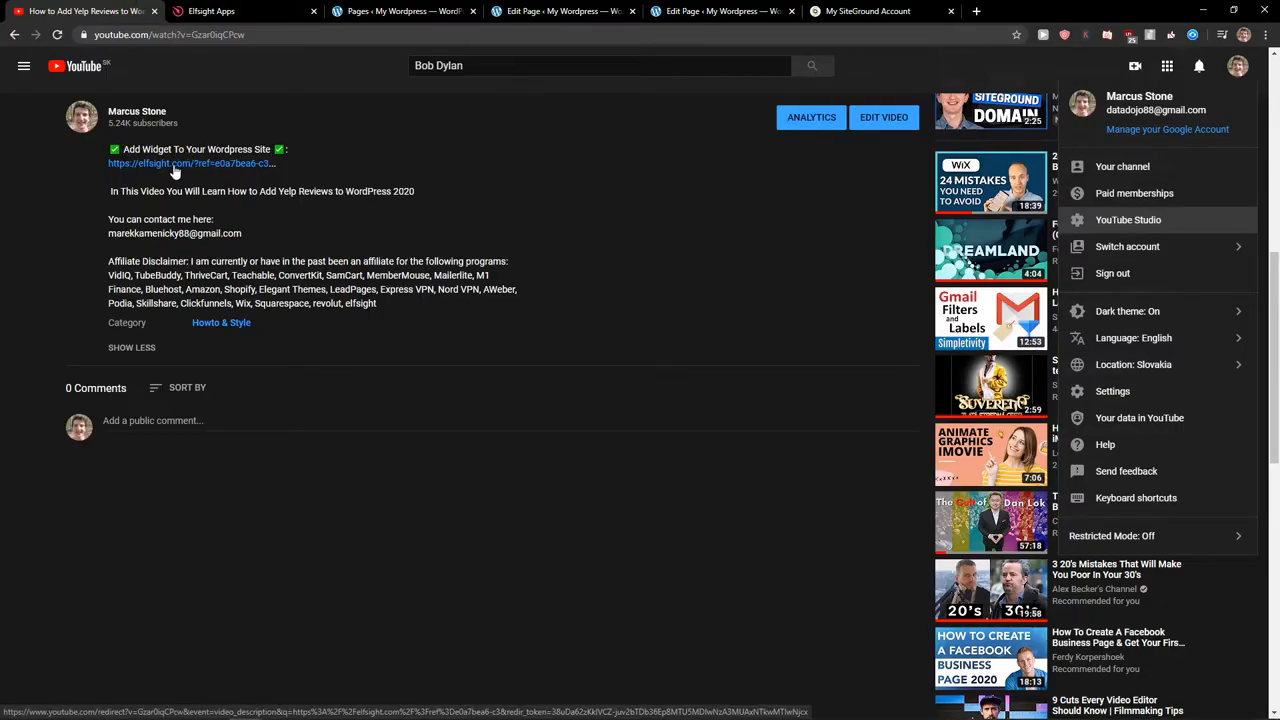
# Step: Follow the elfsight.com referral link in the video description to the Elfsight homepage
pyautogui.click(190, 164)
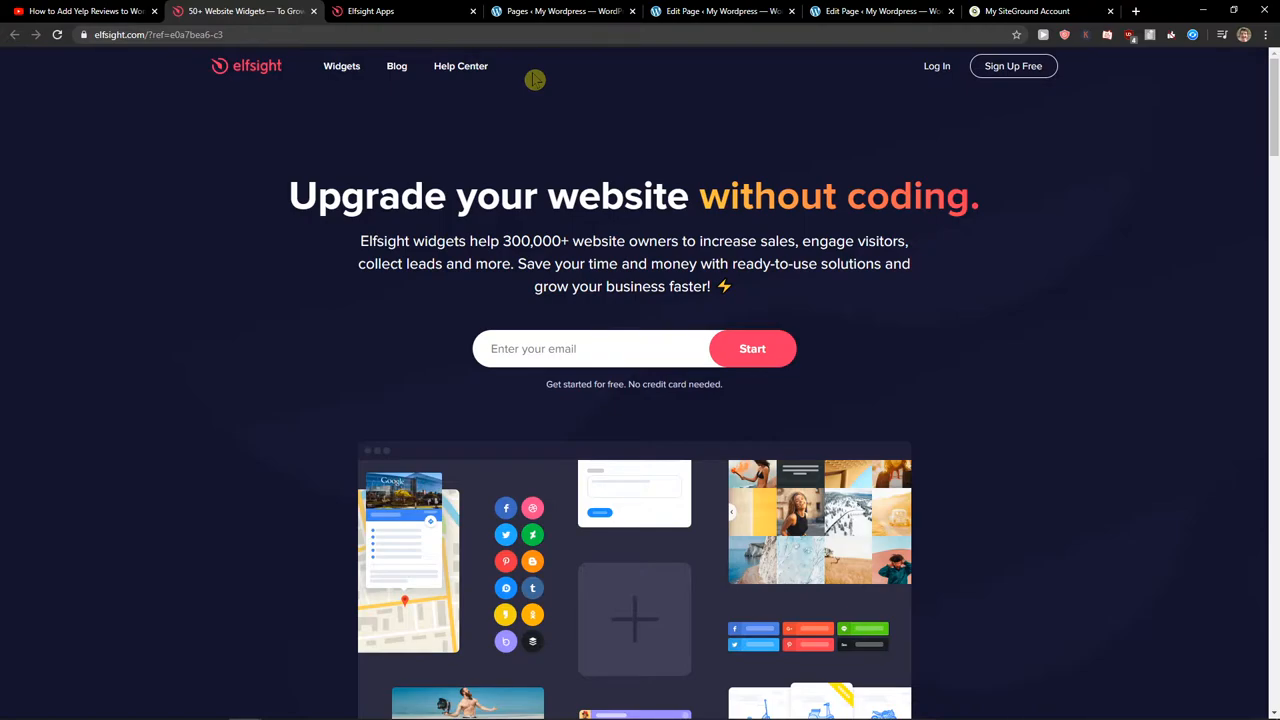
pyautogui.moveTo(1012, 64)
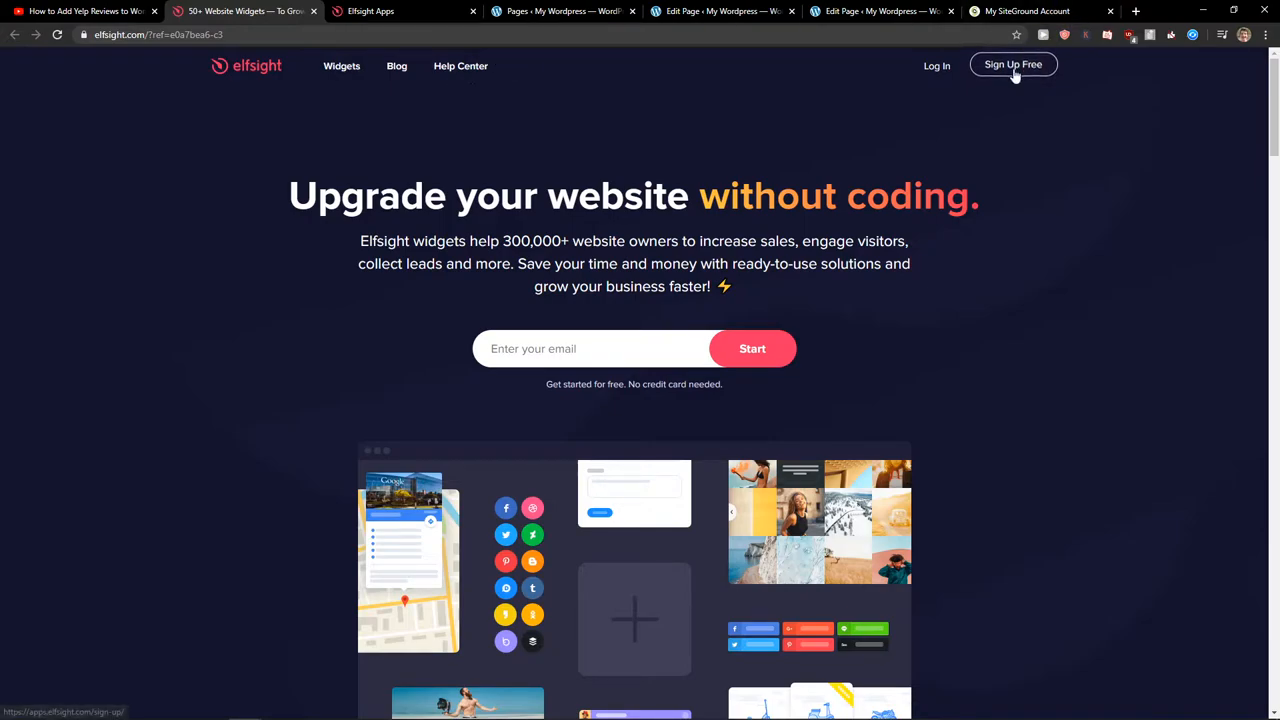
# Step: Back out of Sign Up Free and log into the existing account to reach the apps dashboard
pyautogui.click(1012, 64)
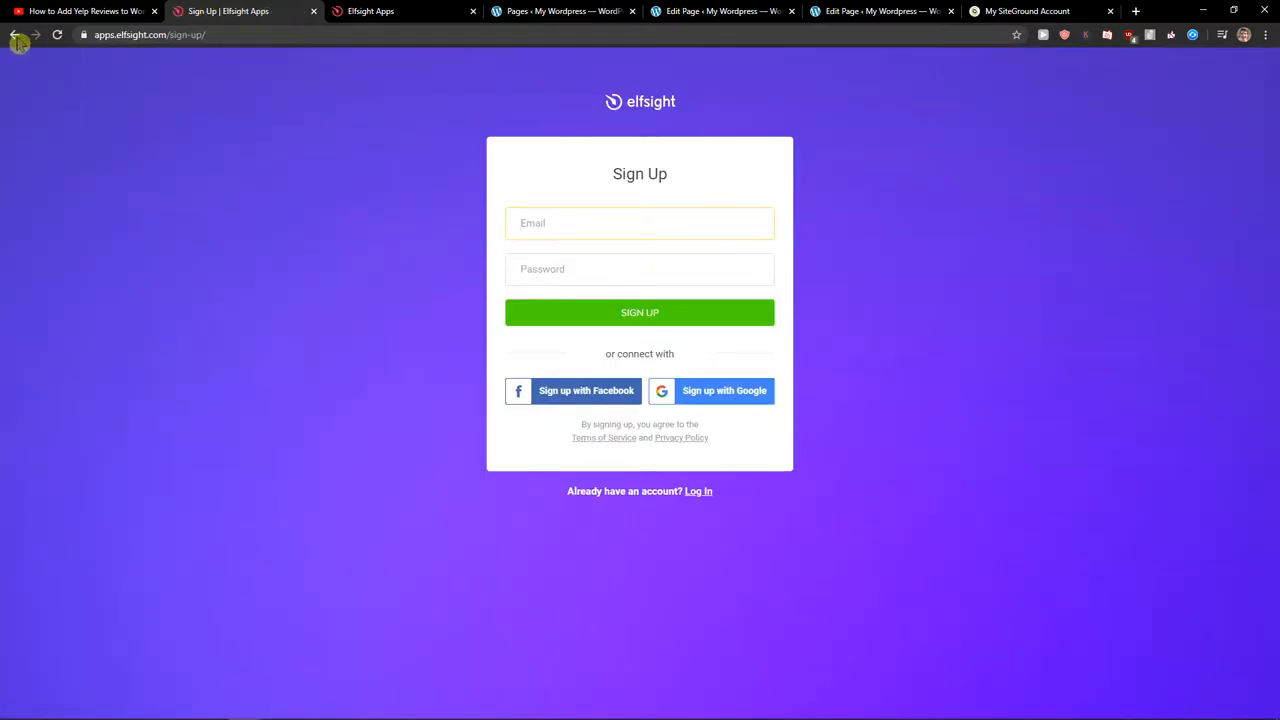
pyautogui.click(14, 34)
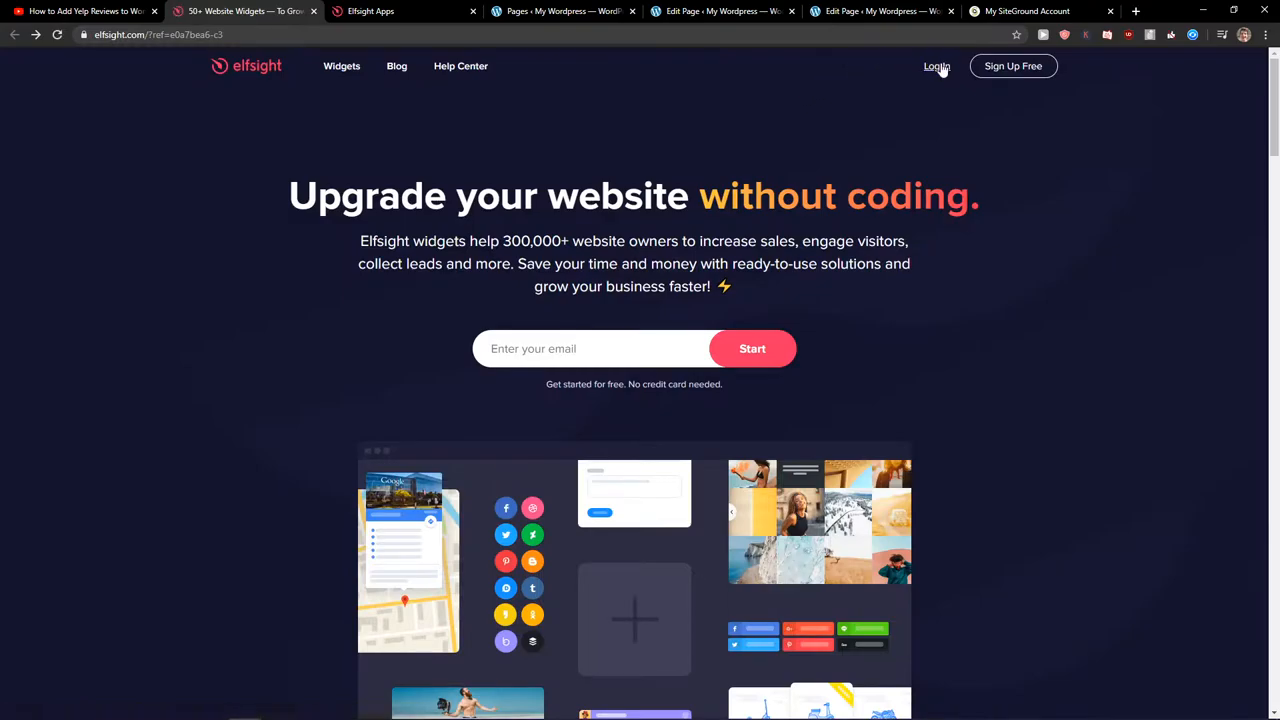
pyautogui.click(936, 66)
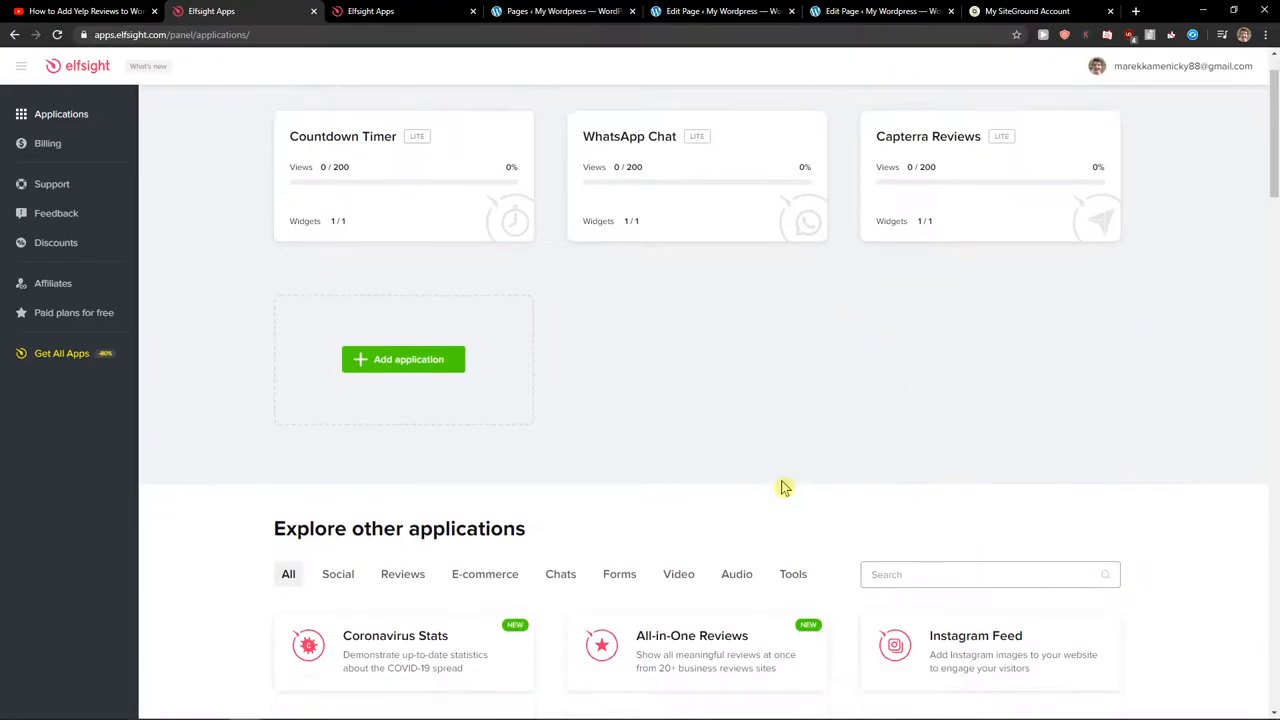
# Step: Search the applications for 'weather' and create a new Weather widget
pyautogui.write('weather')
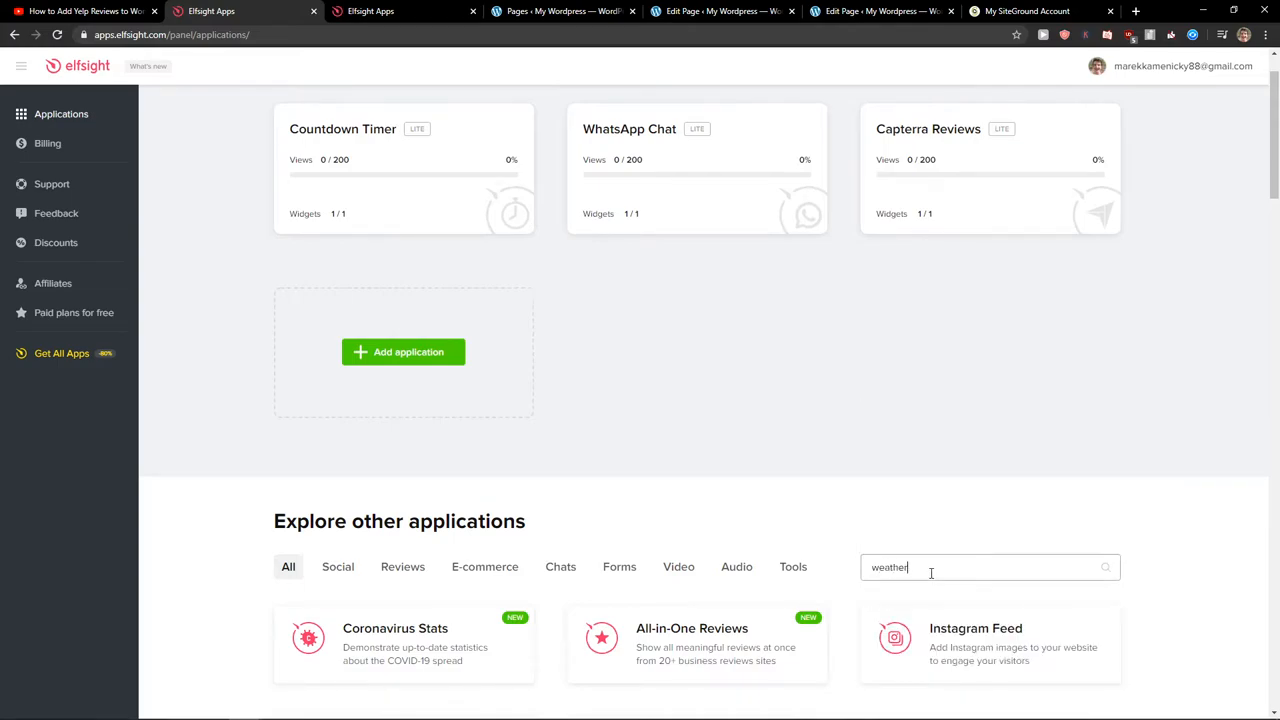
pyautogui.scroll(-3)
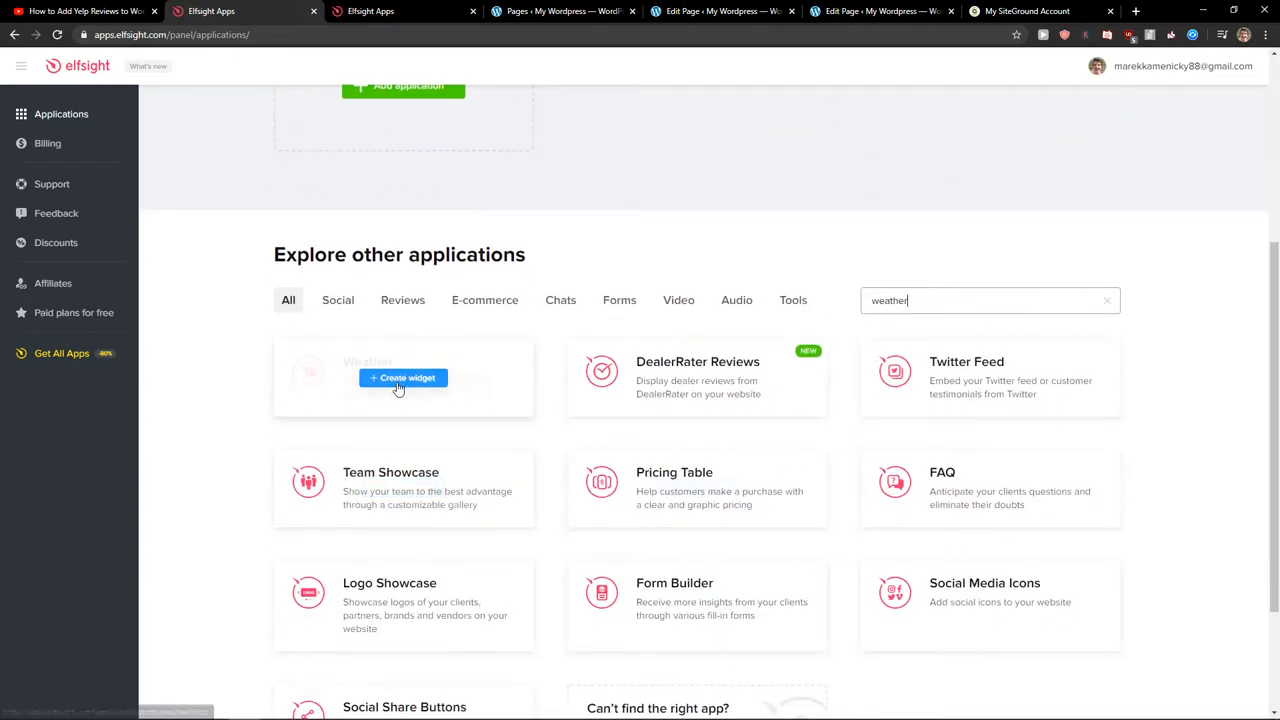
pyautogui.click(404, 378)
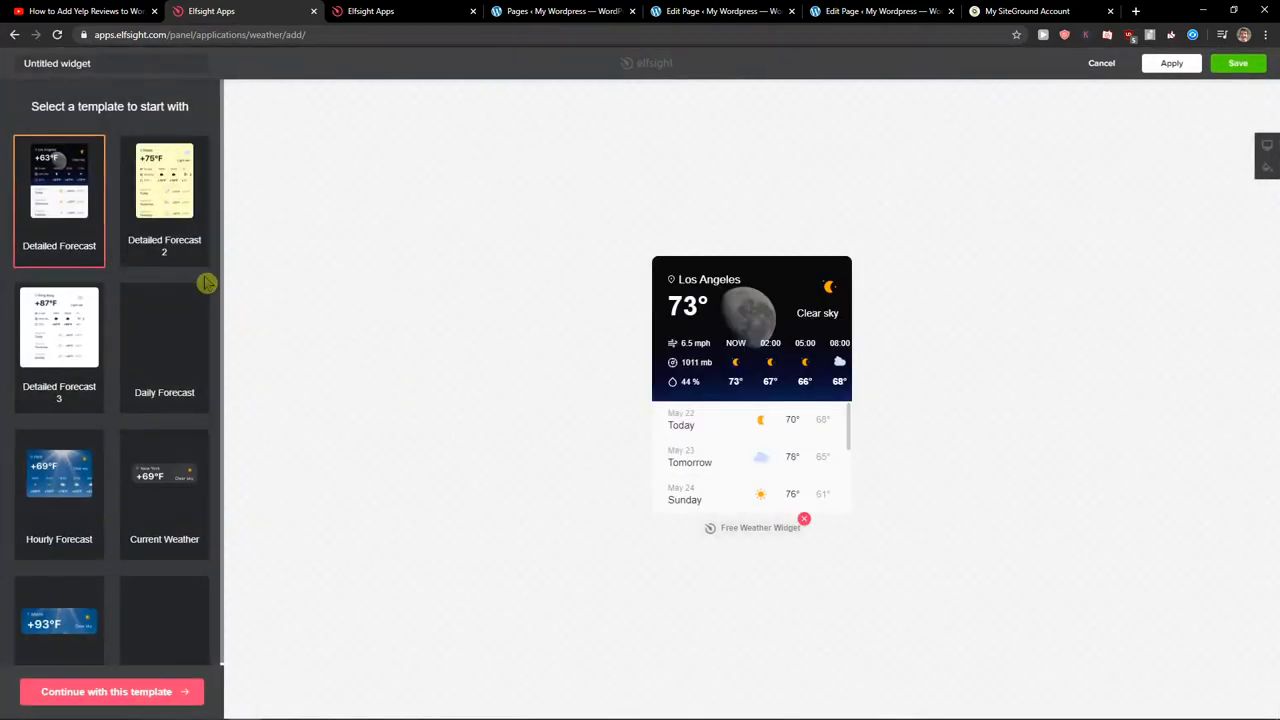
# Step: Compare the Daily and Hourly Forecast templates and settle on Daily Forecast
pyautogui.click(164, 328)
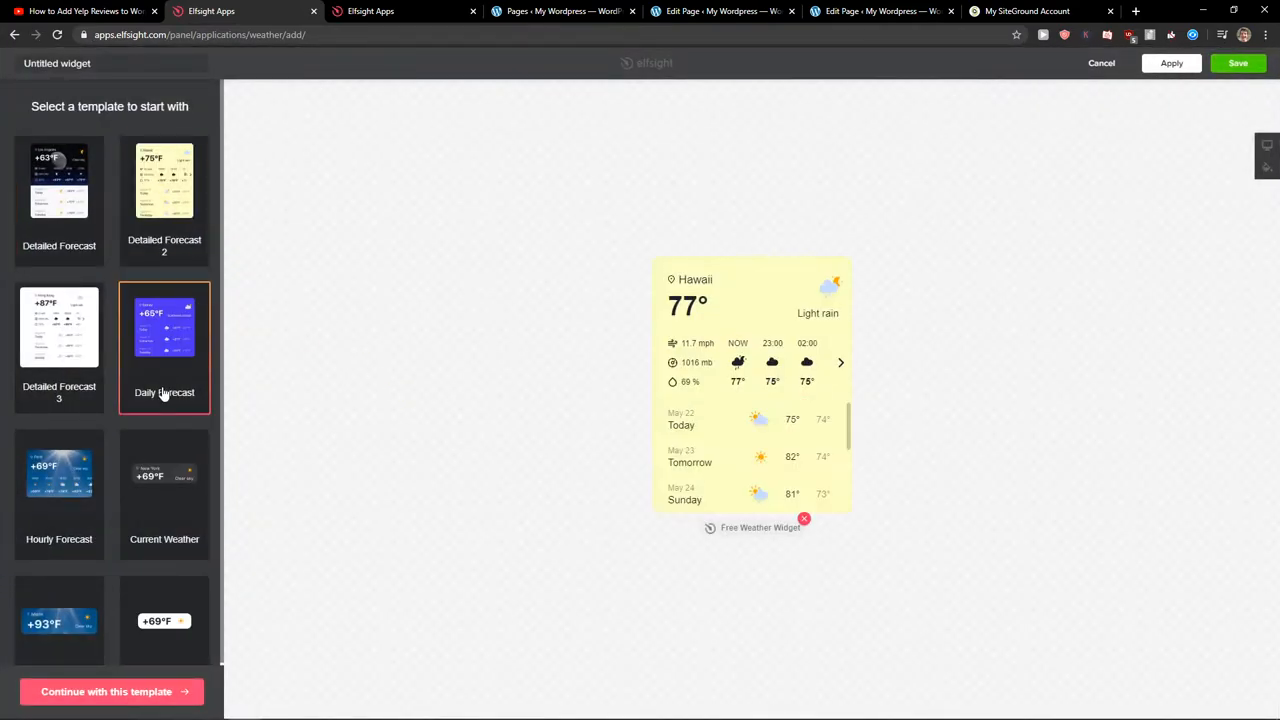
pyautogui.click(60, 490)
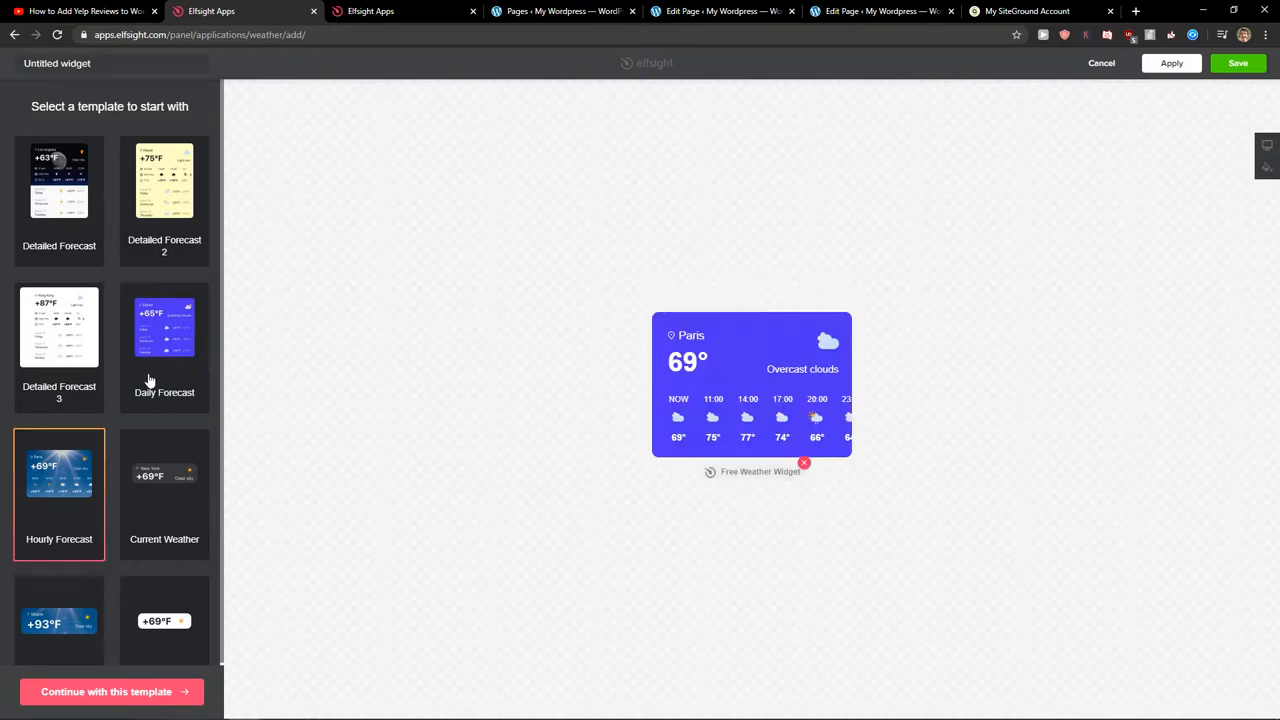
pyautogui.click(164, 328)
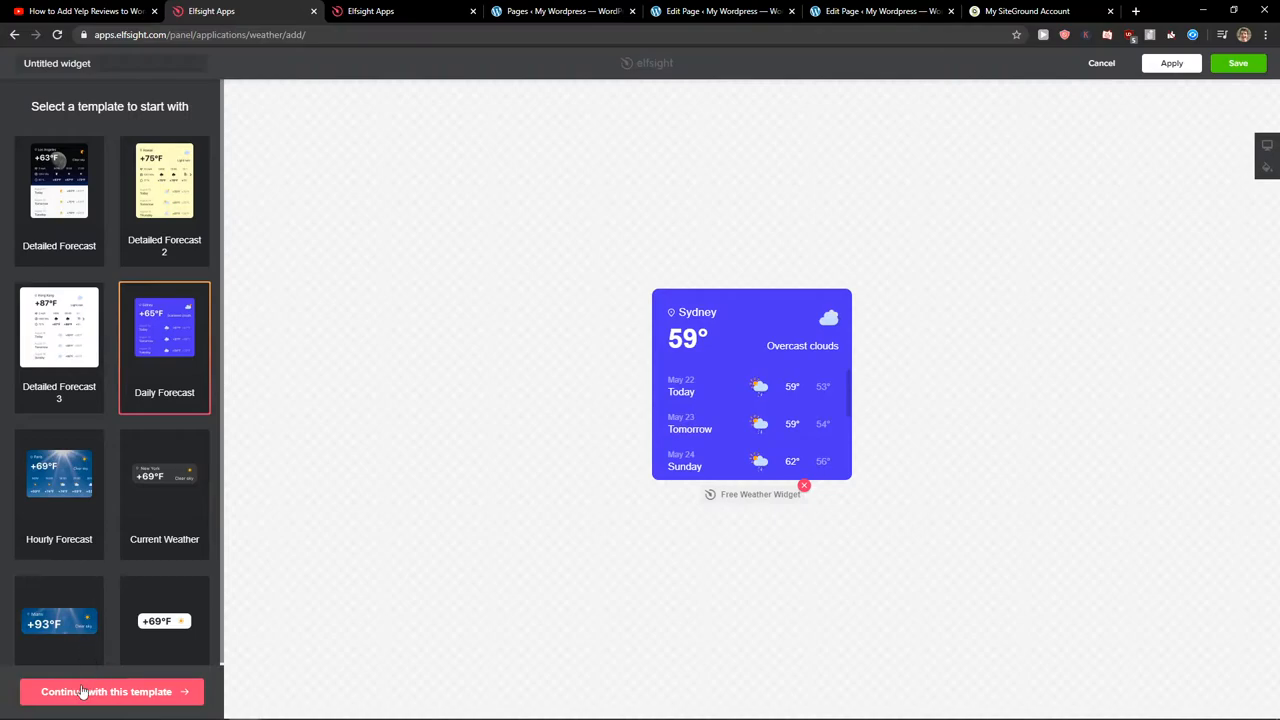
# Step: Continue with the template, set location Slovakia in °C, review display options, and save
pyautogui.click(104, 692)
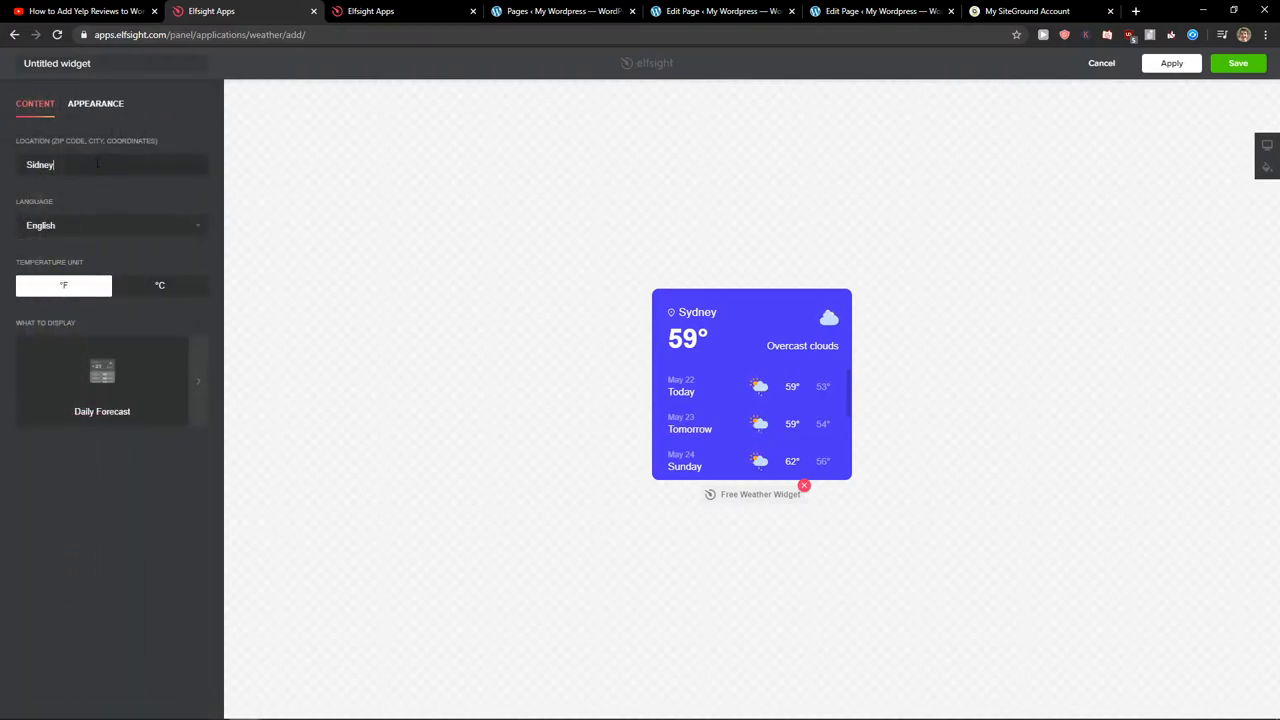
pyautogui.write('Slovakia')
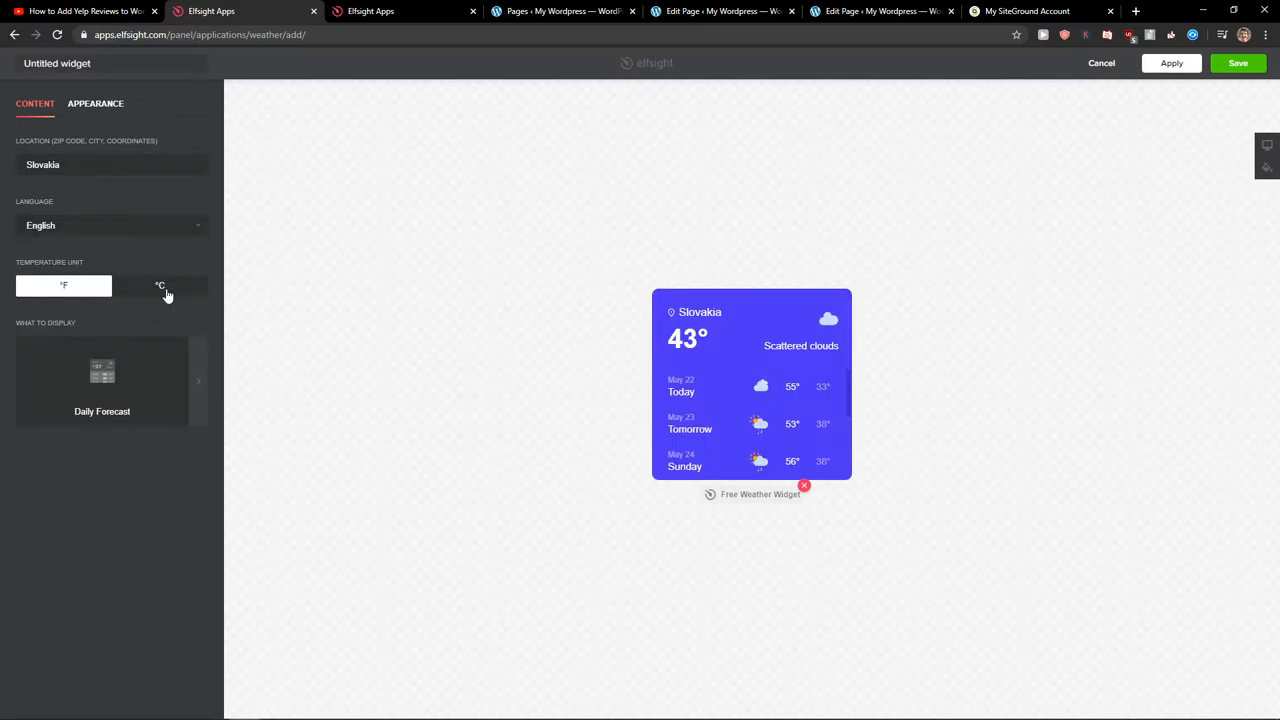
pyautogui.click(160, 284)
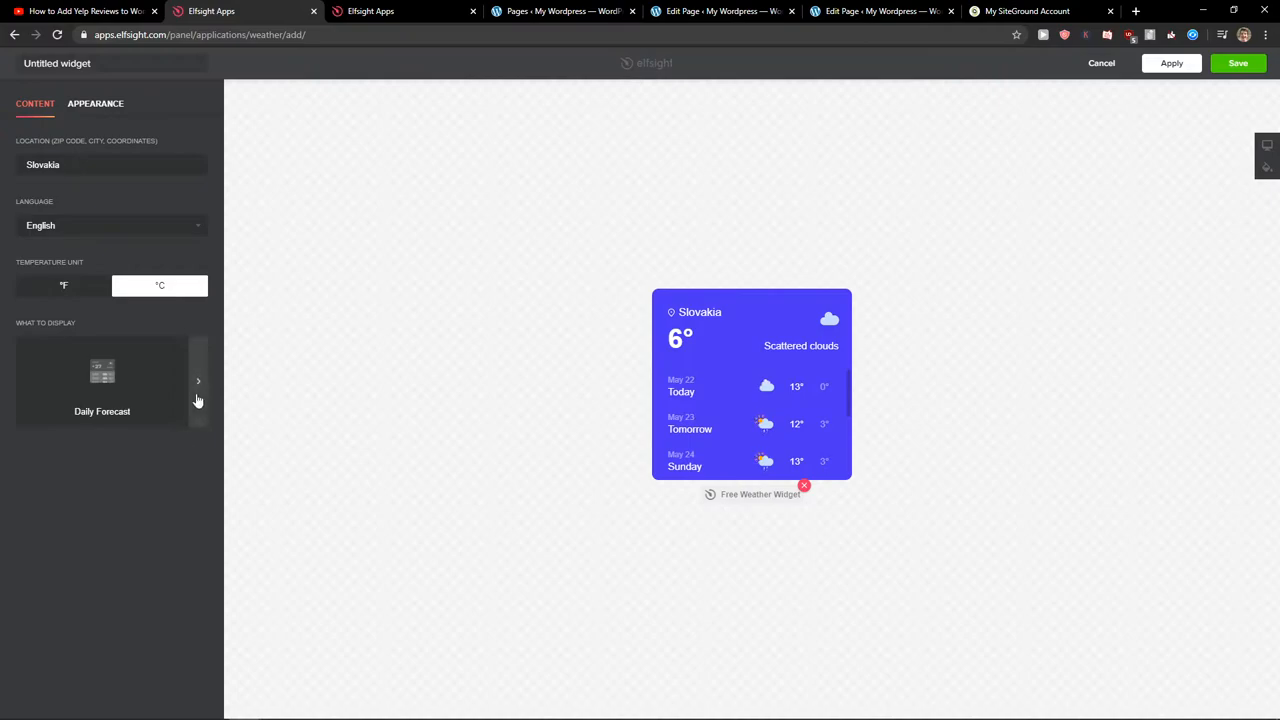
pyautogui.click(198, 380)
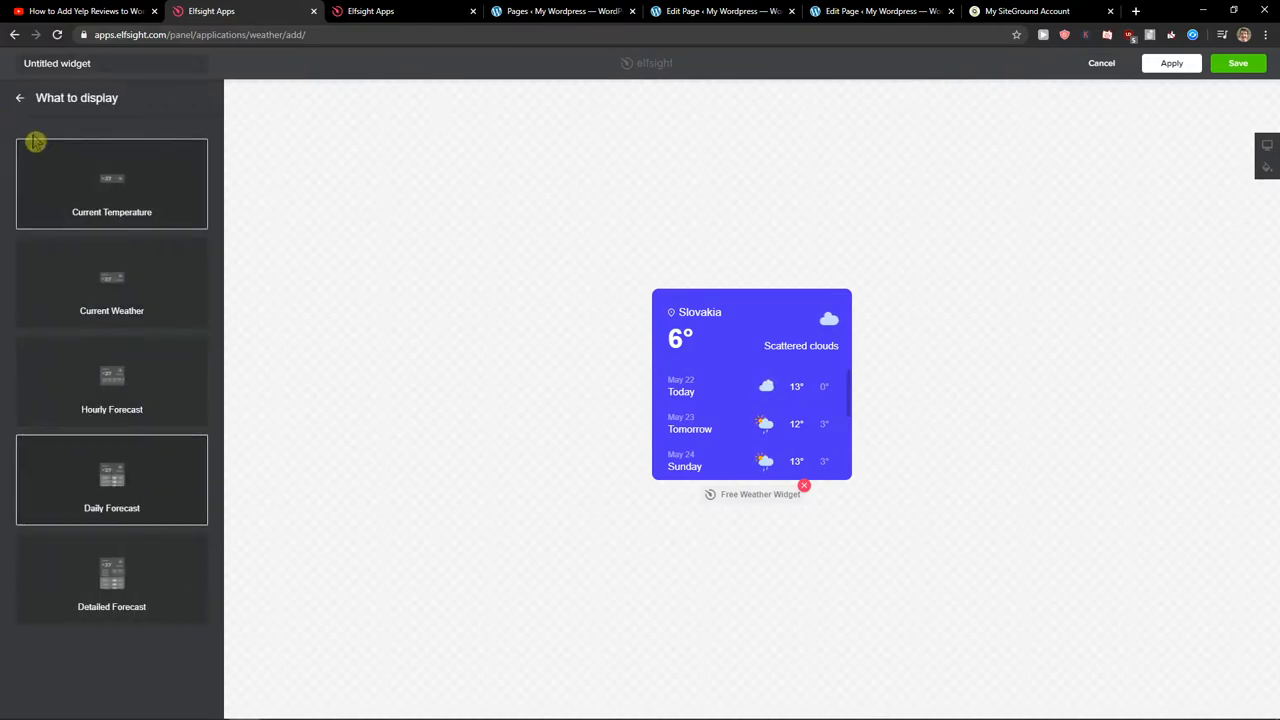
pyautogui.click(96, 104)
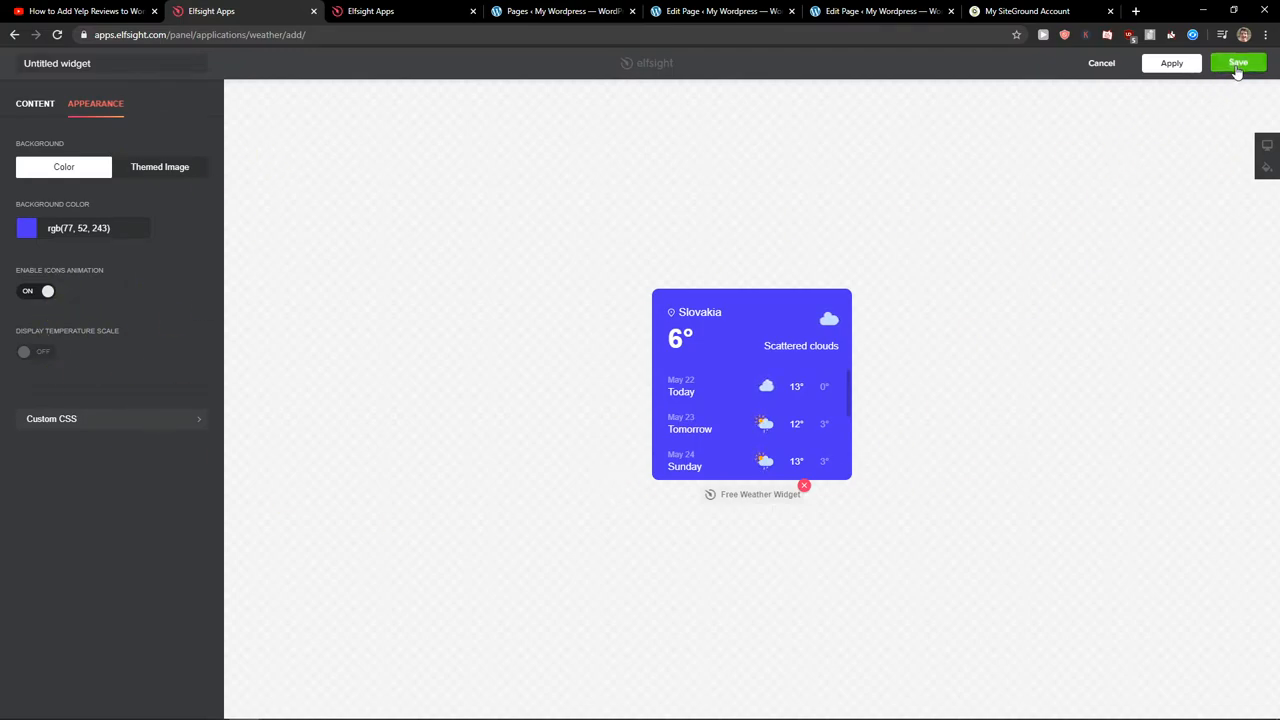
pyautogui.click(1238, 62)
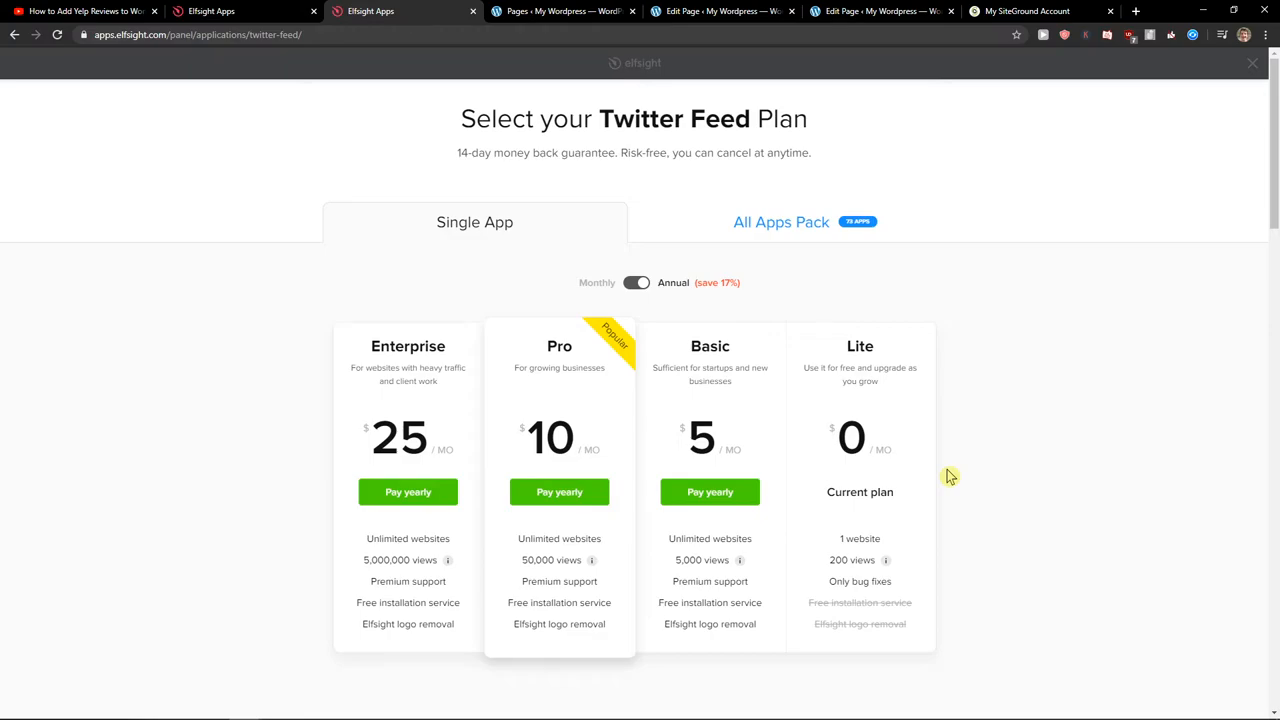
pyautogui.moveTo(210, 12)
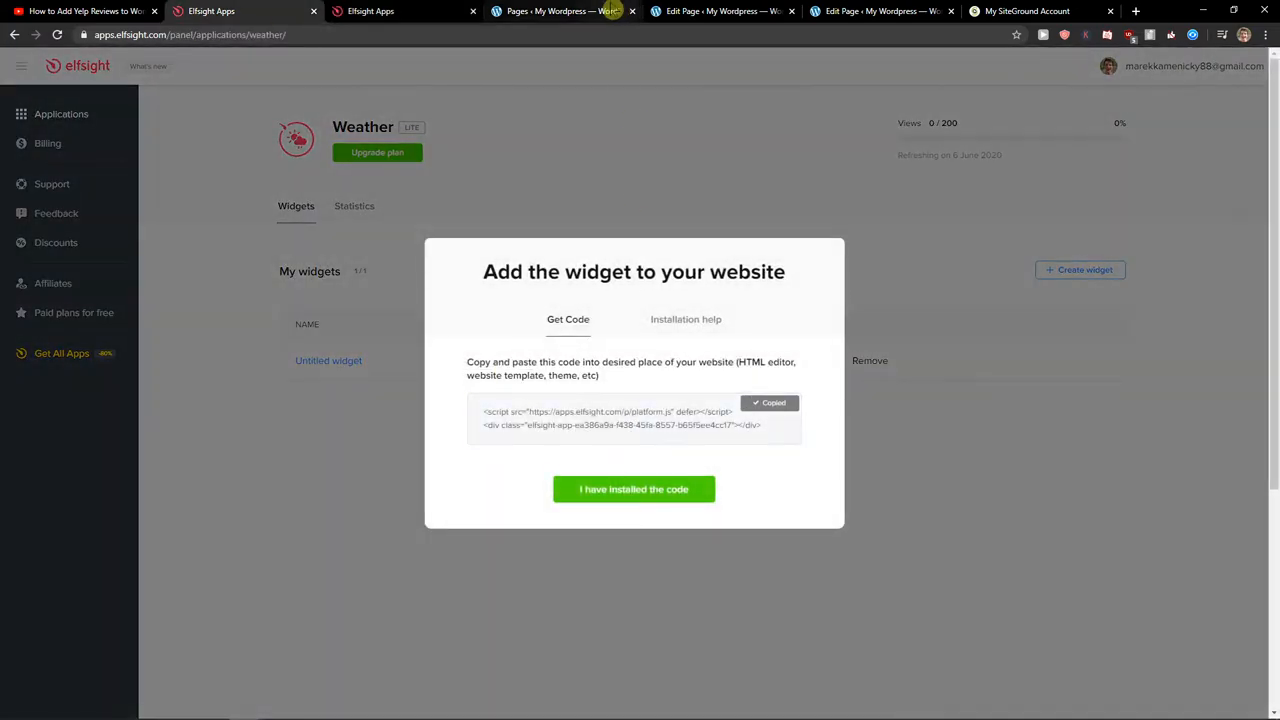
# Step: With the embed code copied, switch to the WordPress Home page editor tab
pyautogui.click(560, 12)
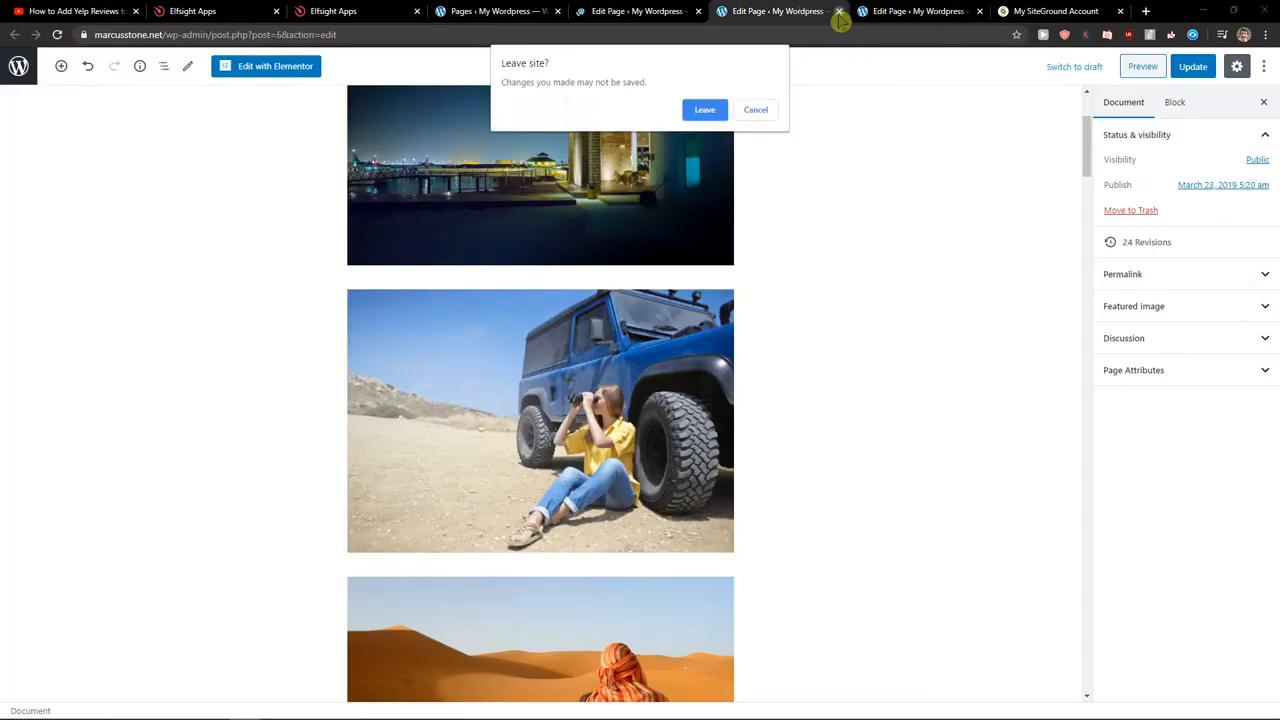
# Step: Insert a Custom HTML block with the Elfsight code below the first image and preview the page
pyautogui.click(704, 108)
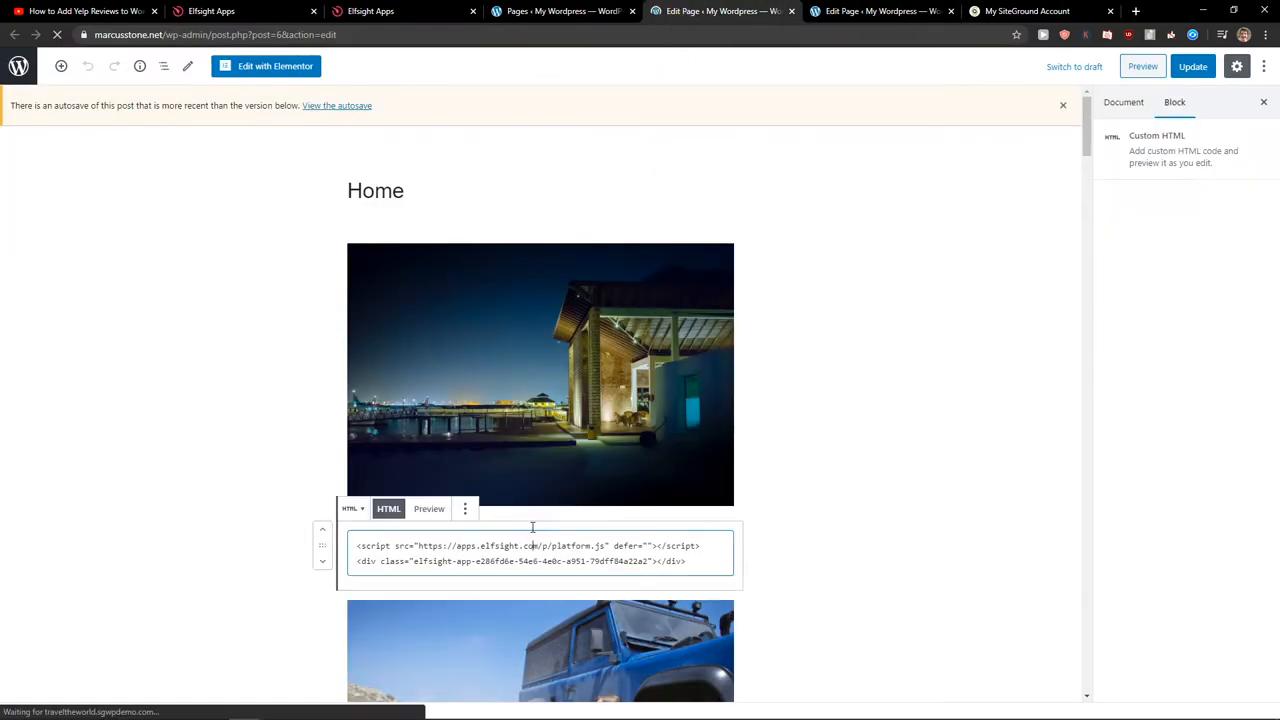
pyautogui.click(464, 508)
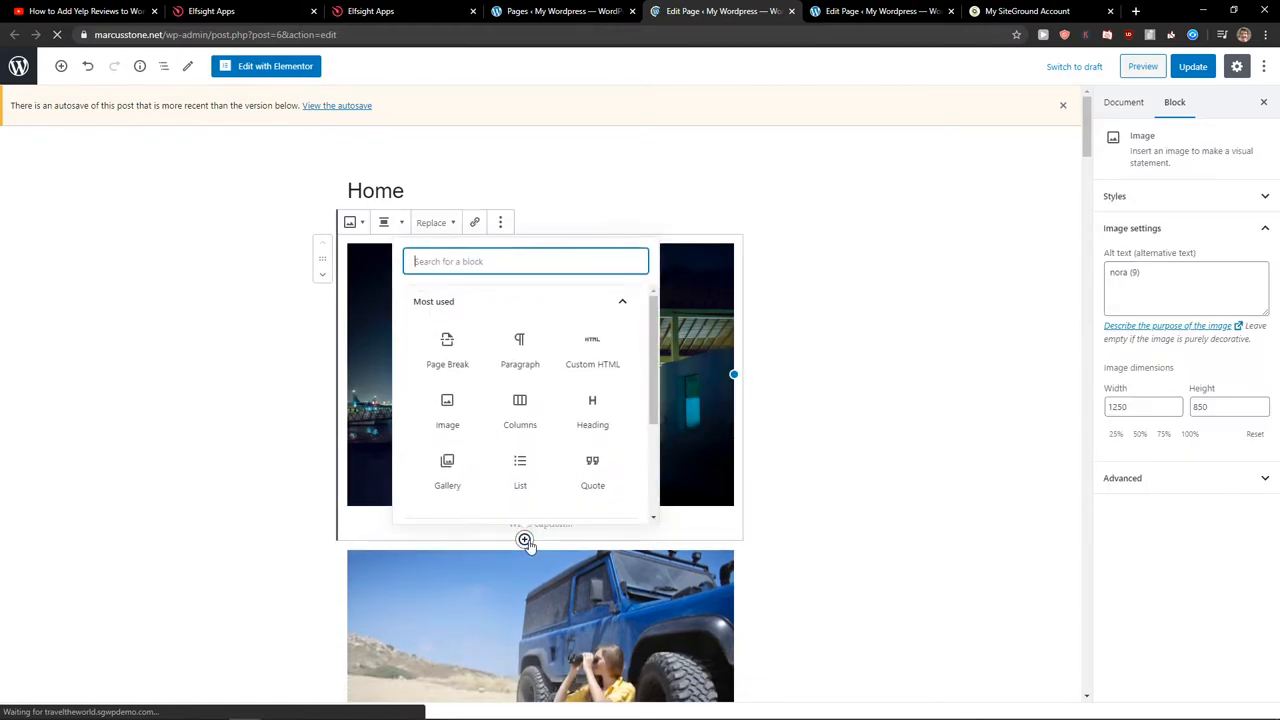
pyautogui.write('html')
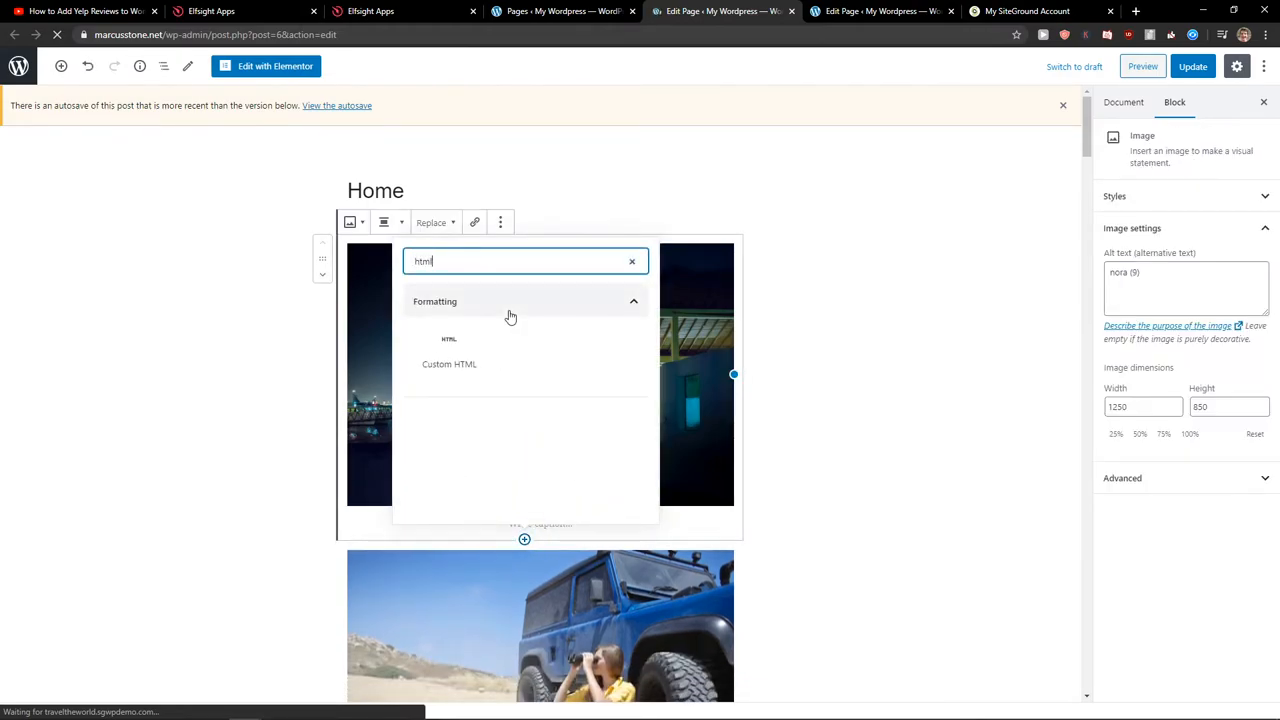
pyautogui.click(448, 364)
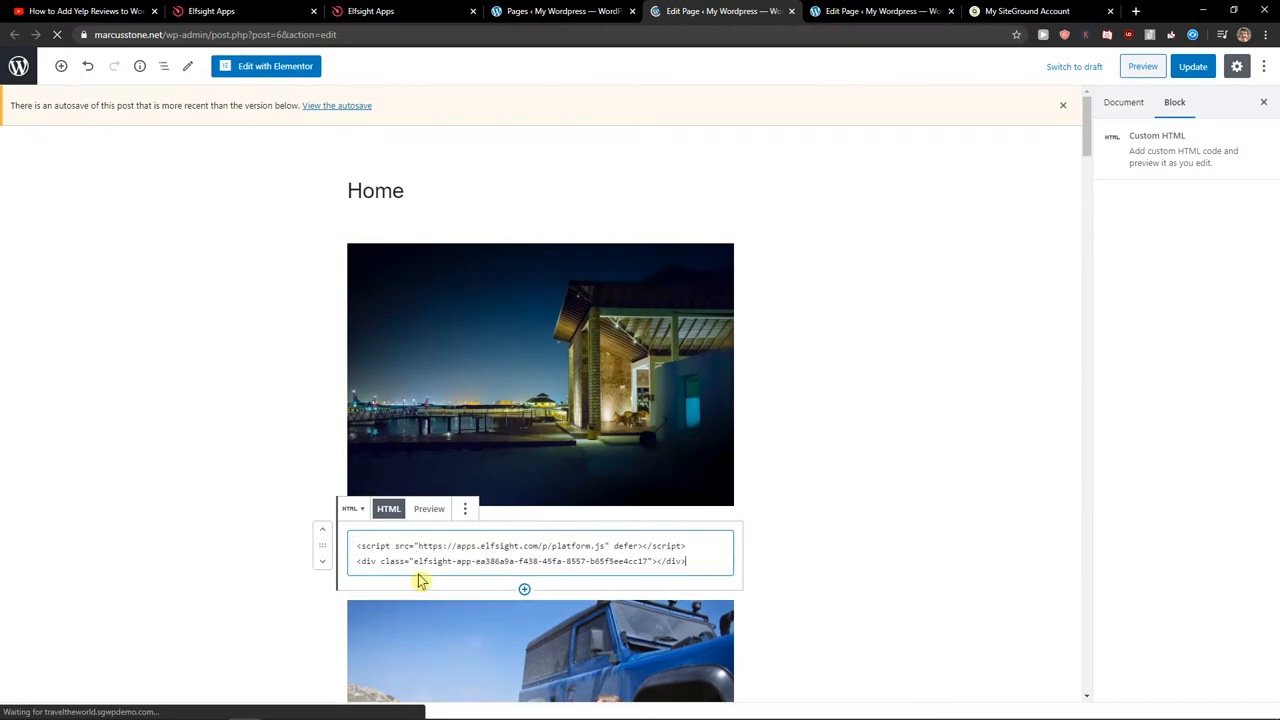
pyautogui.click(1124, 100)
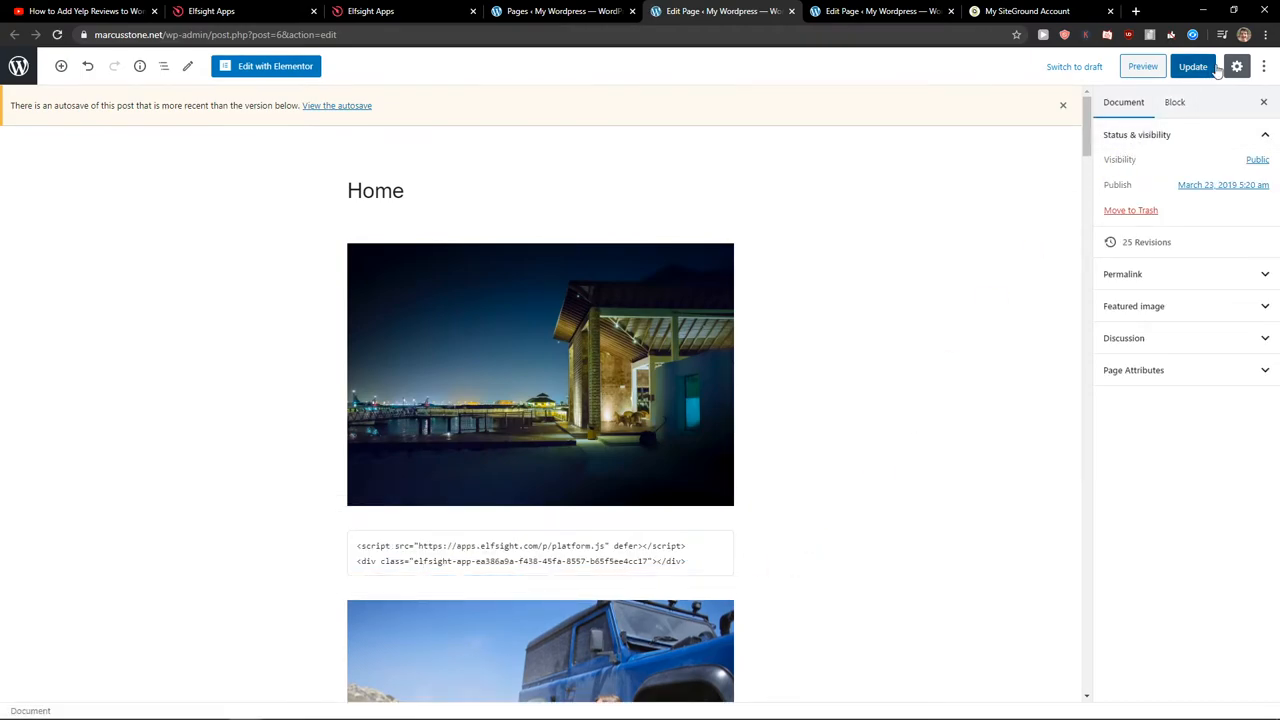
pyautogui.click(1142, 66)
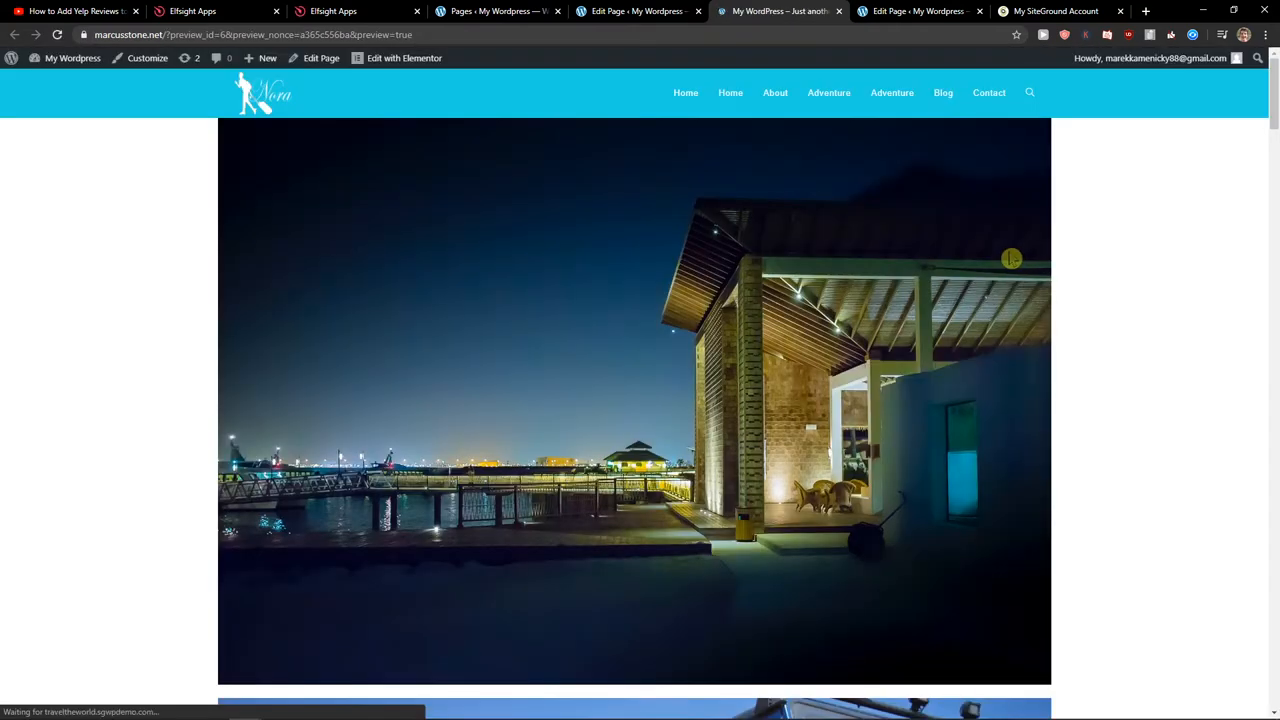
# Step: Scroll the preview past the first image to see the Slovakia widget at the left edge
pyautogui.scroll(-3)
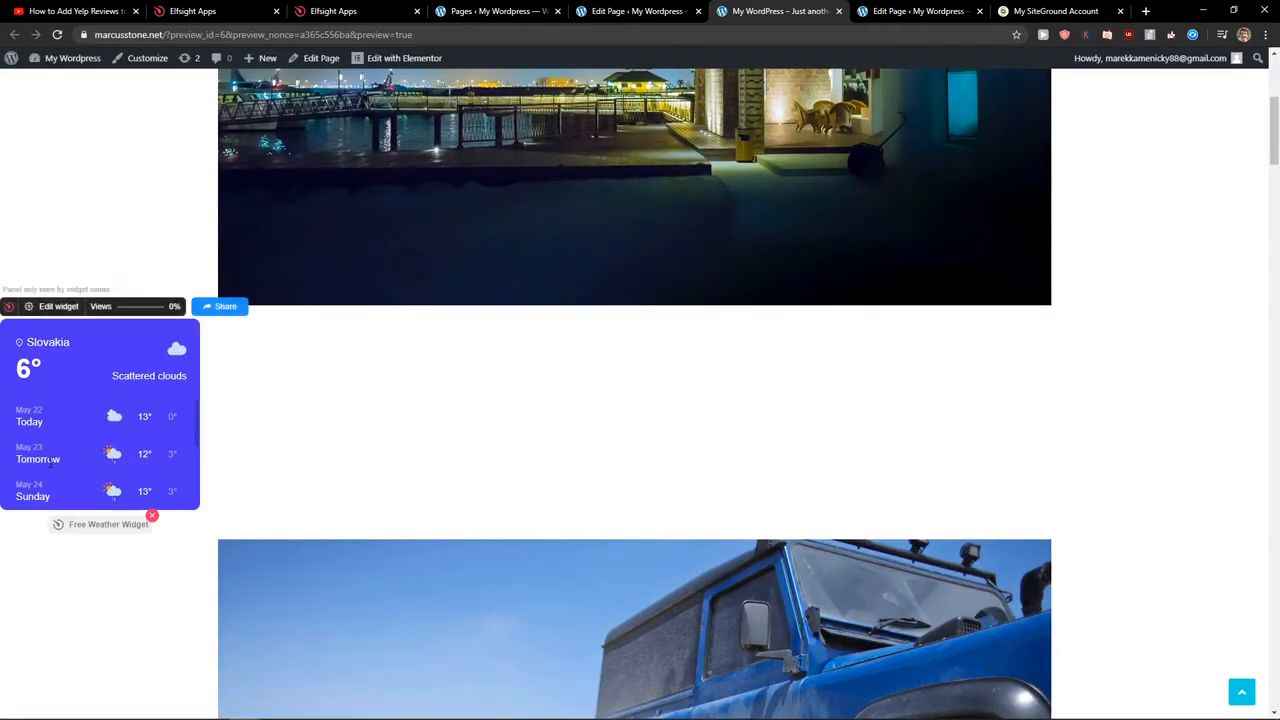
pyautogui.moveTo(270, 360)
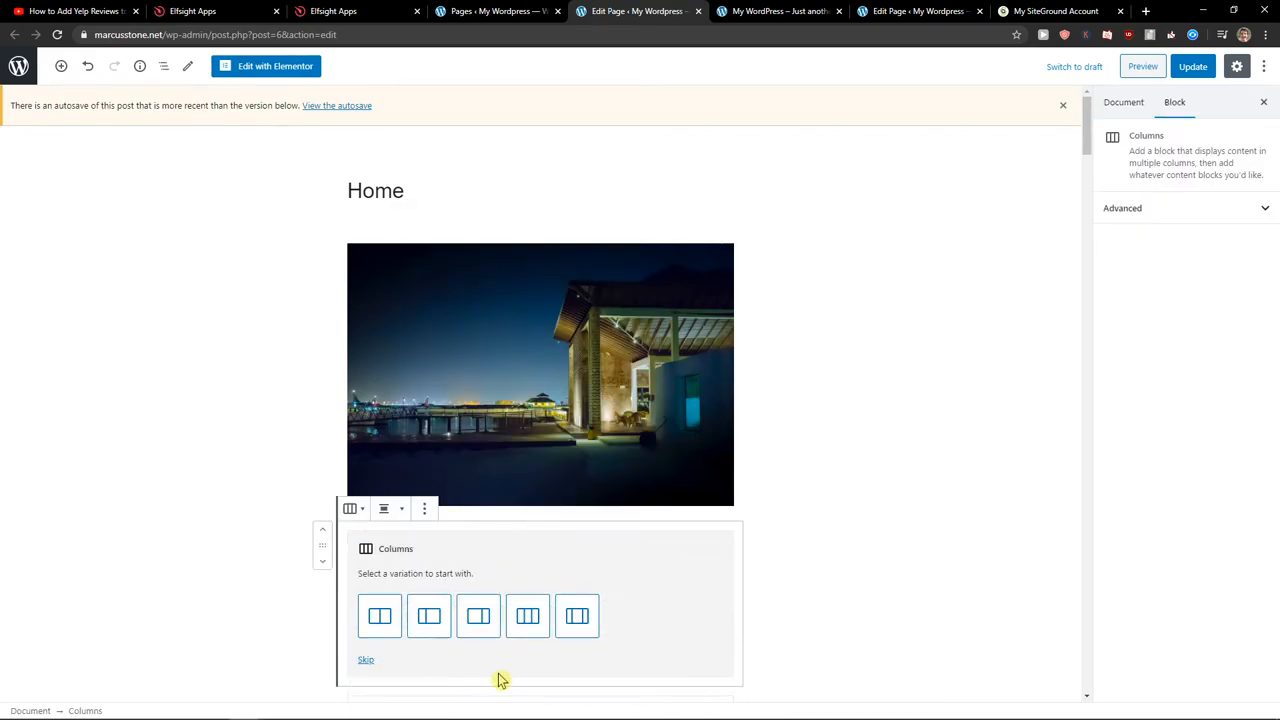
# Step: Choose the three-column variation, place the widget code in the middle column, and preview
pyautogui.click(476, 616)
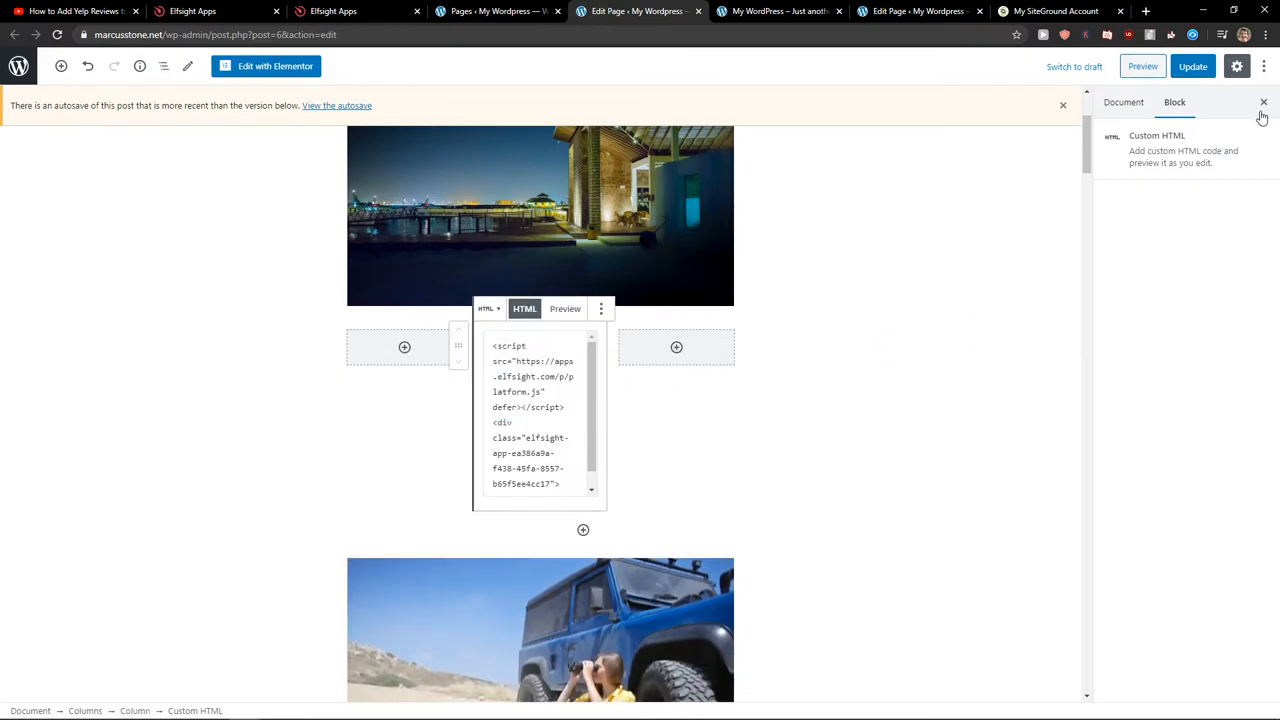
pyautogui.click(1192, 66)
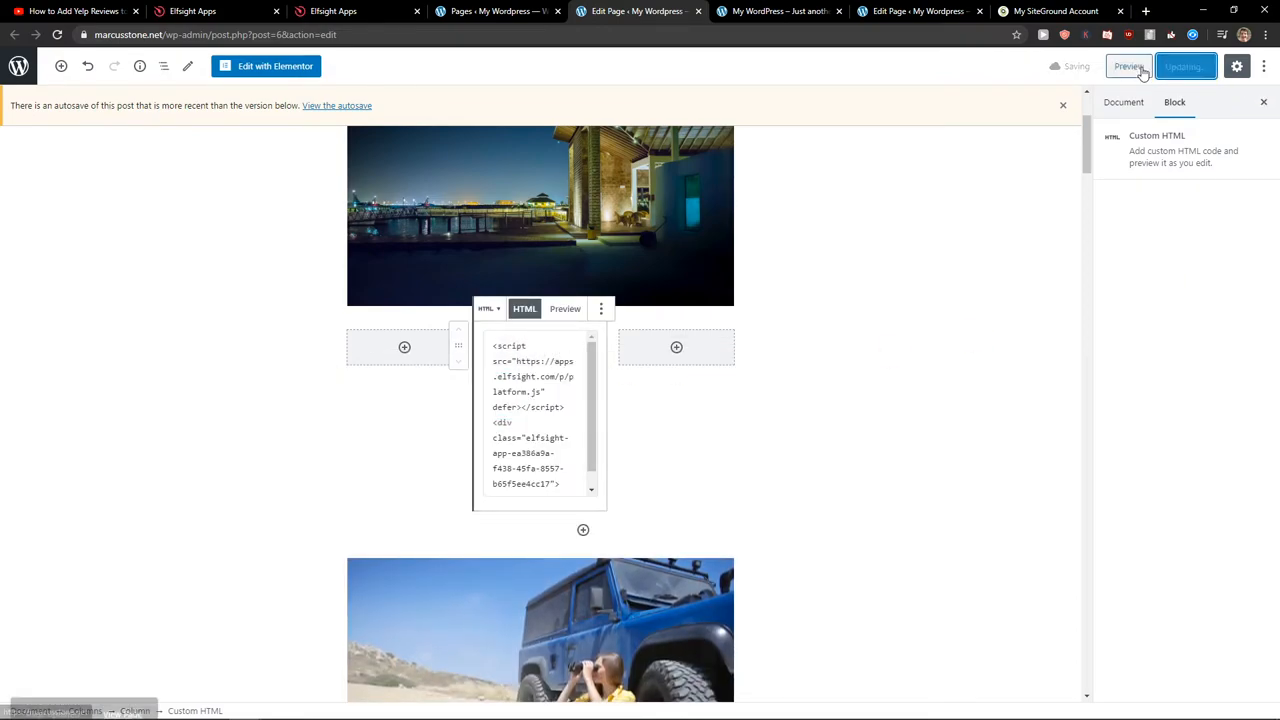
pyautogui.click(1128, 66)
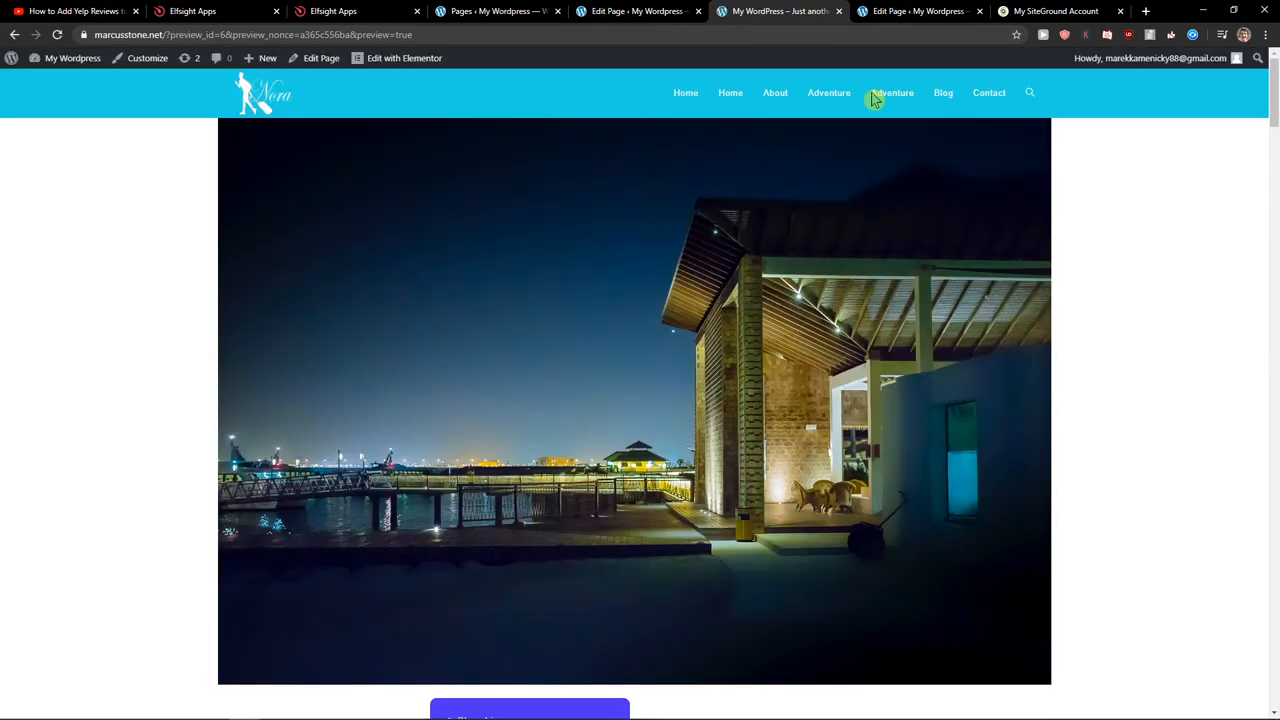
# Step: Scroll the preview below the first image to confirm the widget is now centered
pyautogui.scroll(-3)
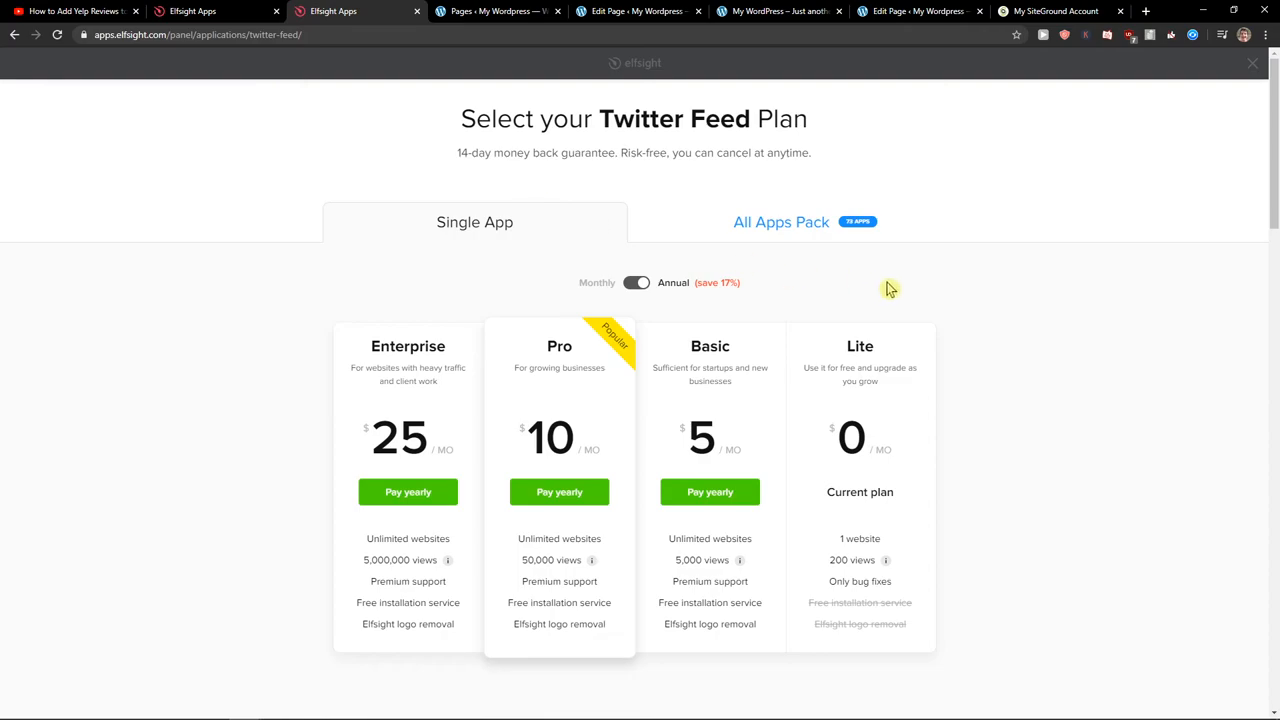
# Step: Switch the Twitter Feed pricing page to the All Apps Pack tiers (Enterprise, Pro, Basic)
pyautogui.click(780, 220)
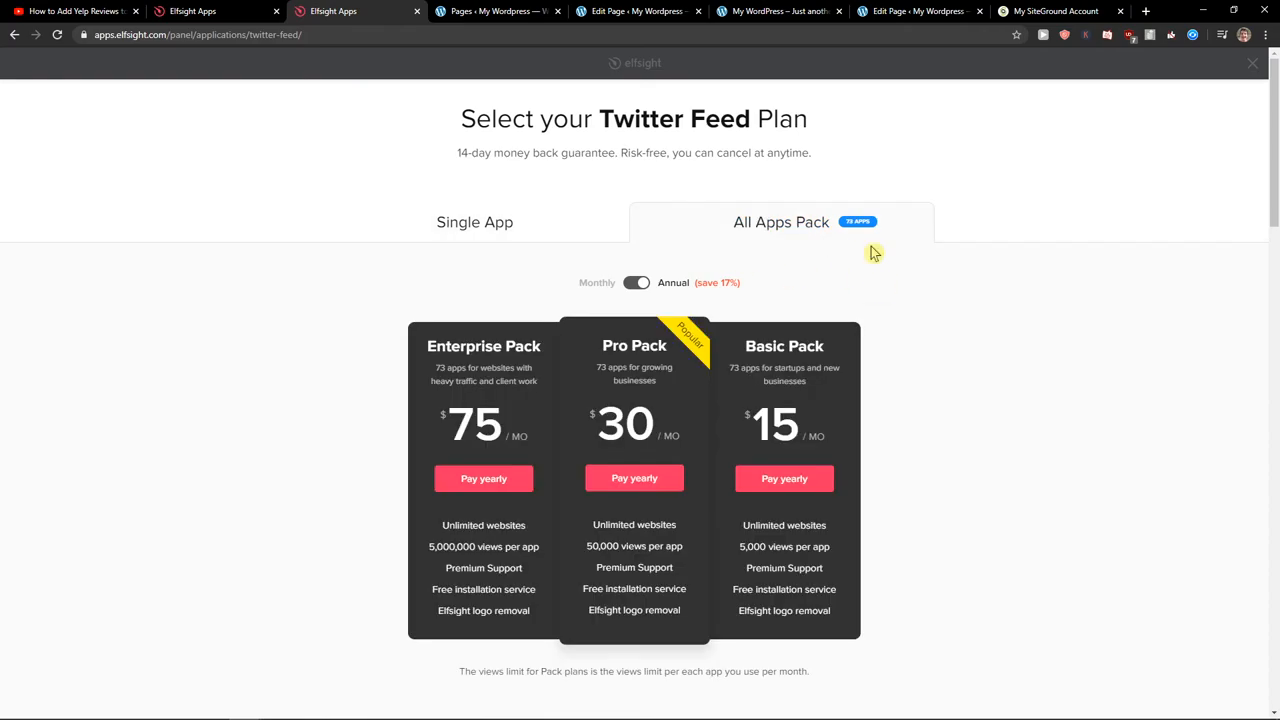
pyautogui.moveTo(892, 252)
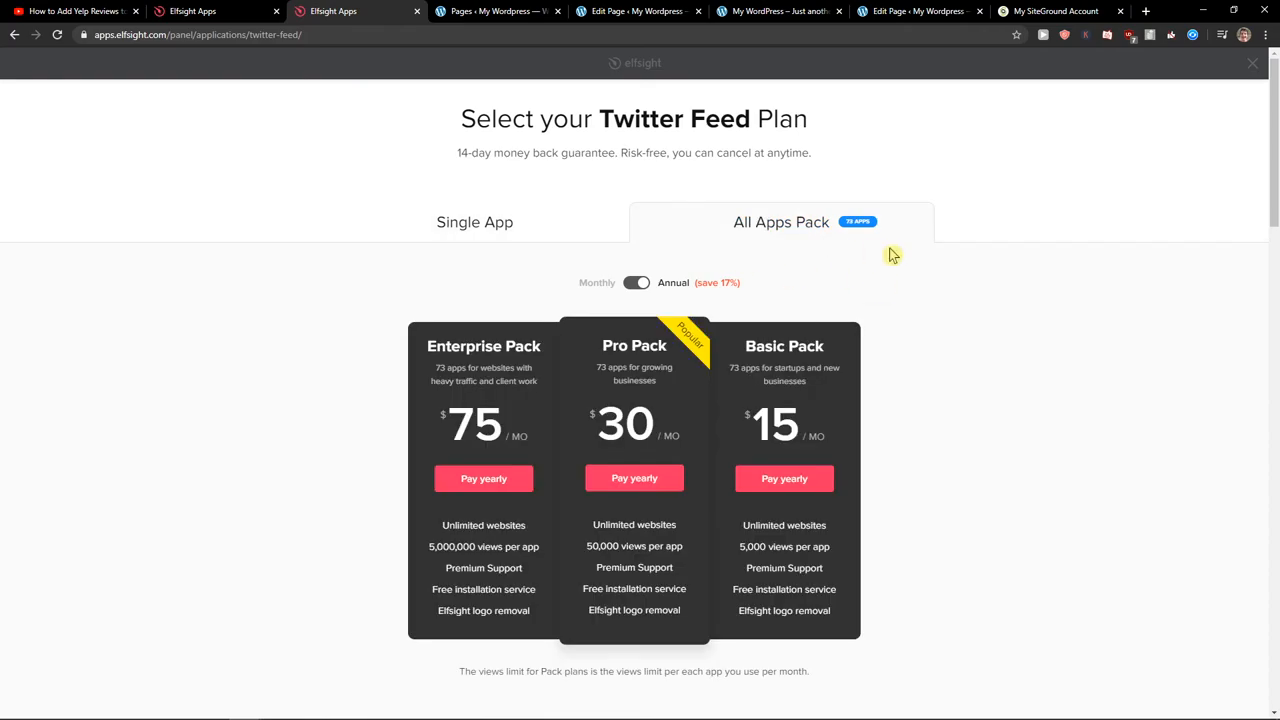